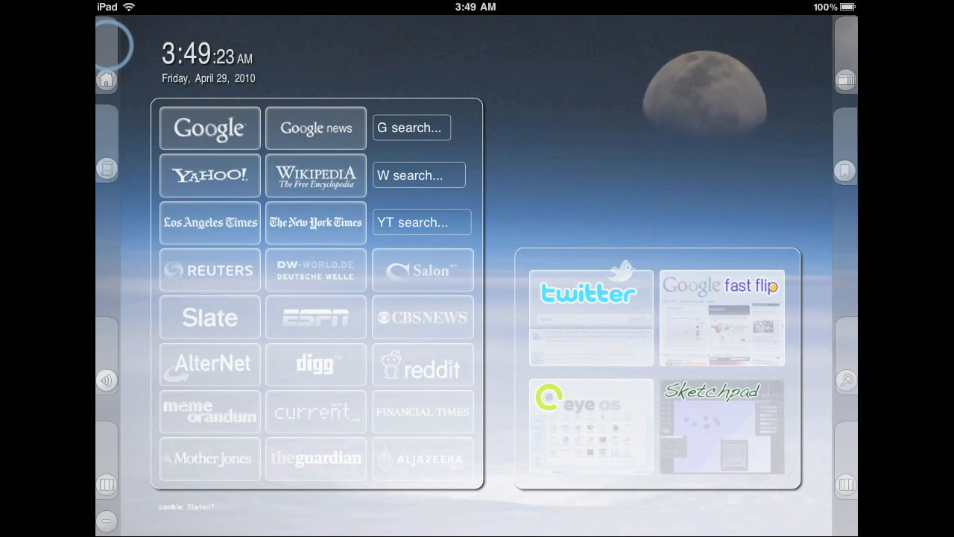
# Show and hide the side panels, then load a Launchpad page in a background tab and hide the tabs overview.
pyautogui.click(106, 79)
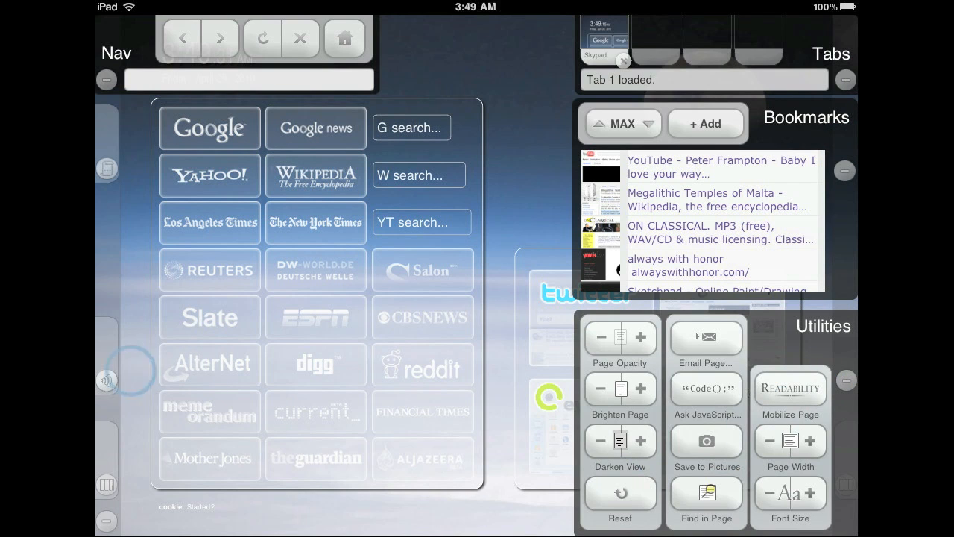
pyautogui.click(106, 379)
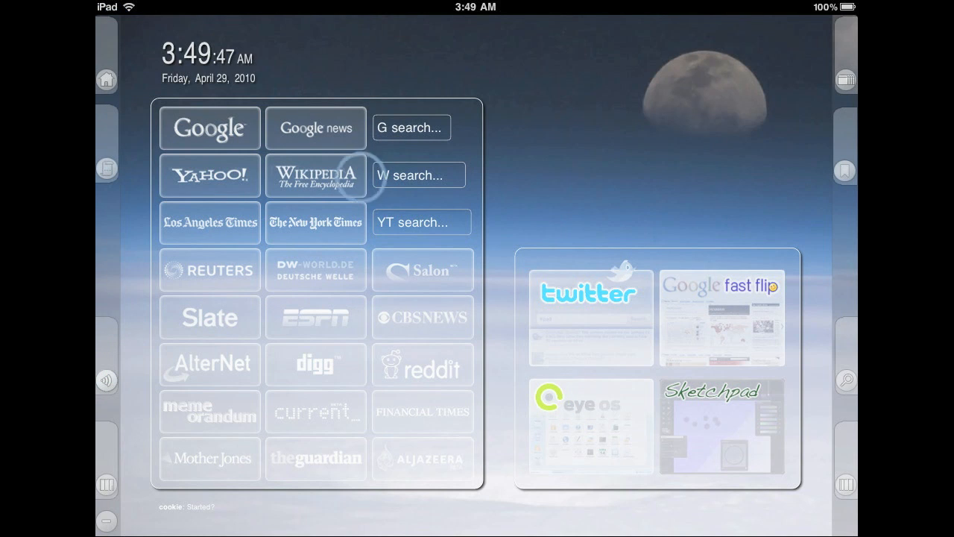
pyautogui.click(316, 175)
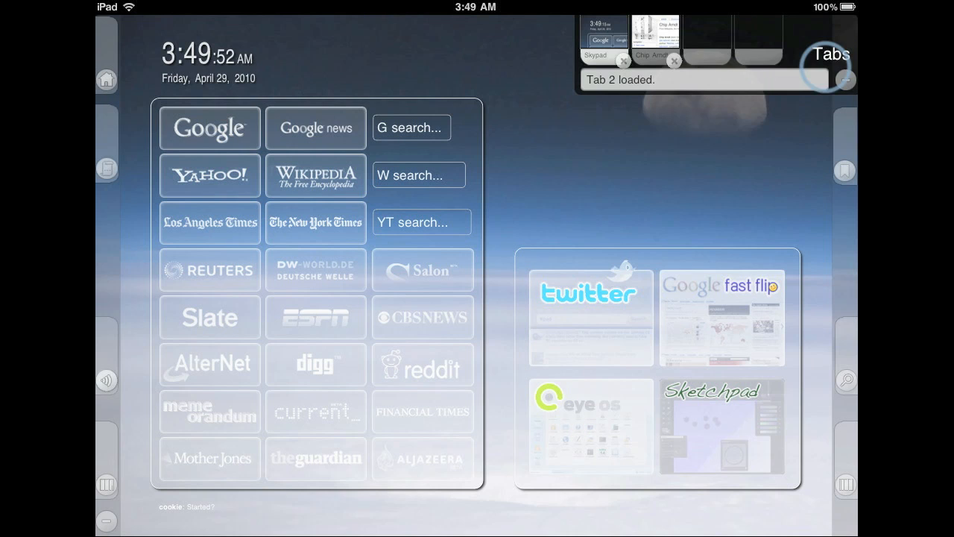
pyautogui.click(654, 35)
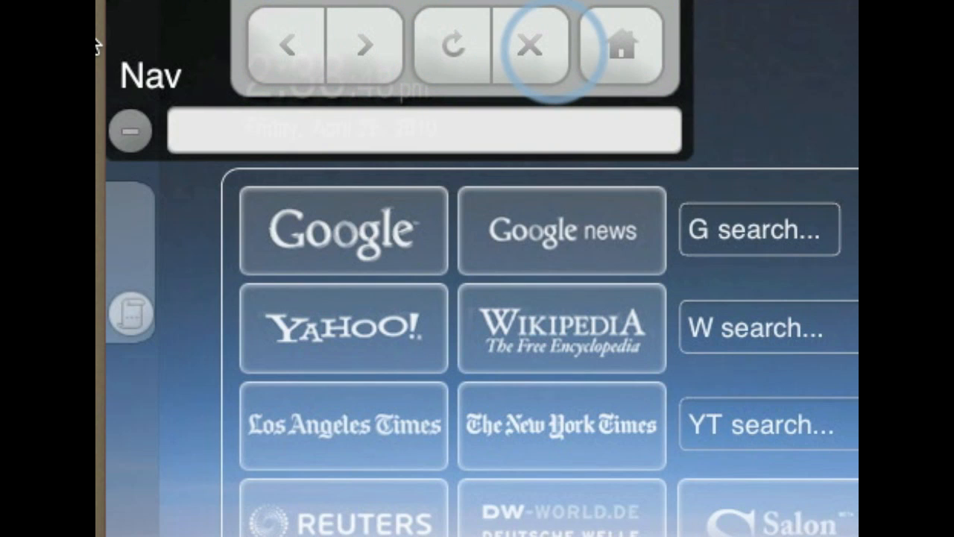
# Enter 'information' in the Nav address field to reach the Colours in Cultures article.
pyautogui.click(425, 131)
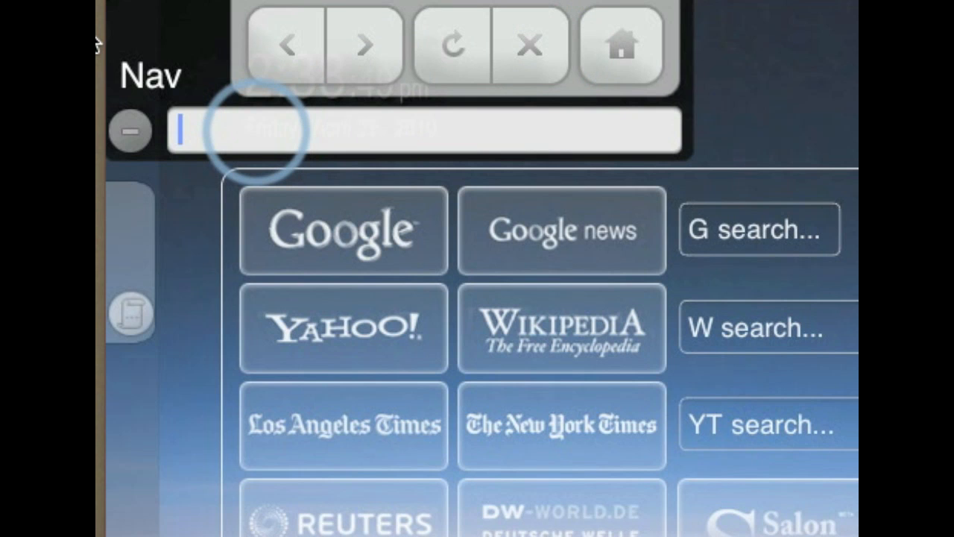
pyautogui.write('information')
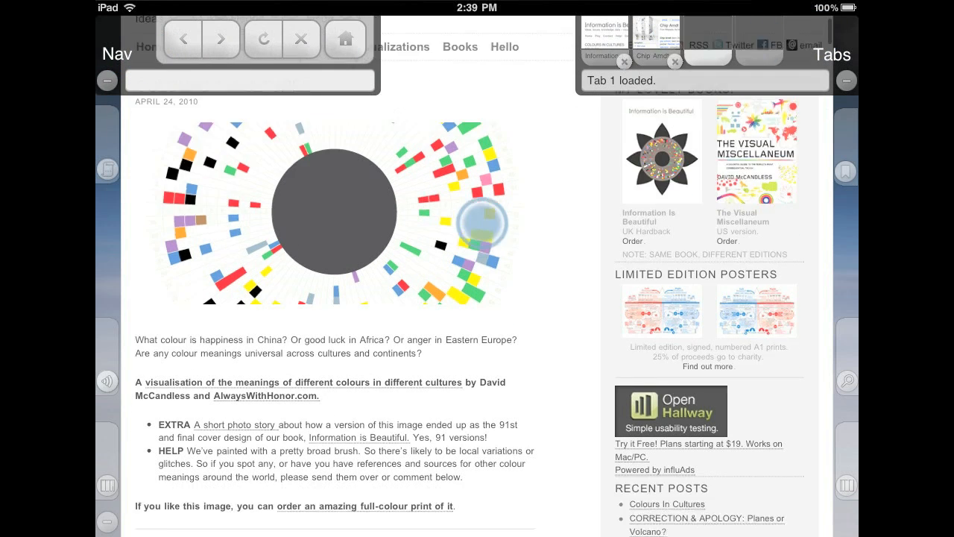
# Scroll the Colours in Cultures article, then open the Launchpad in a new tab.
pyautogui.scroll(-3)
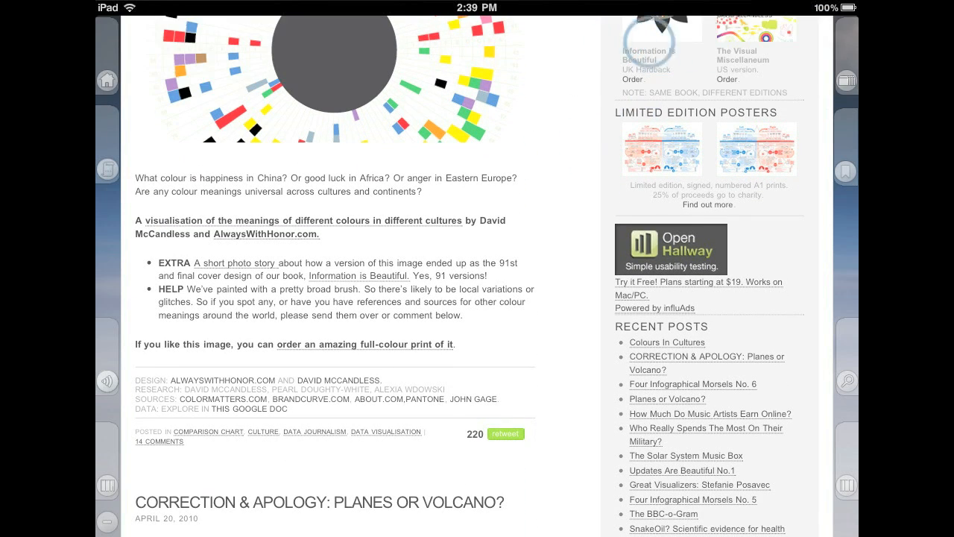
pyautogui.click(846, 81)
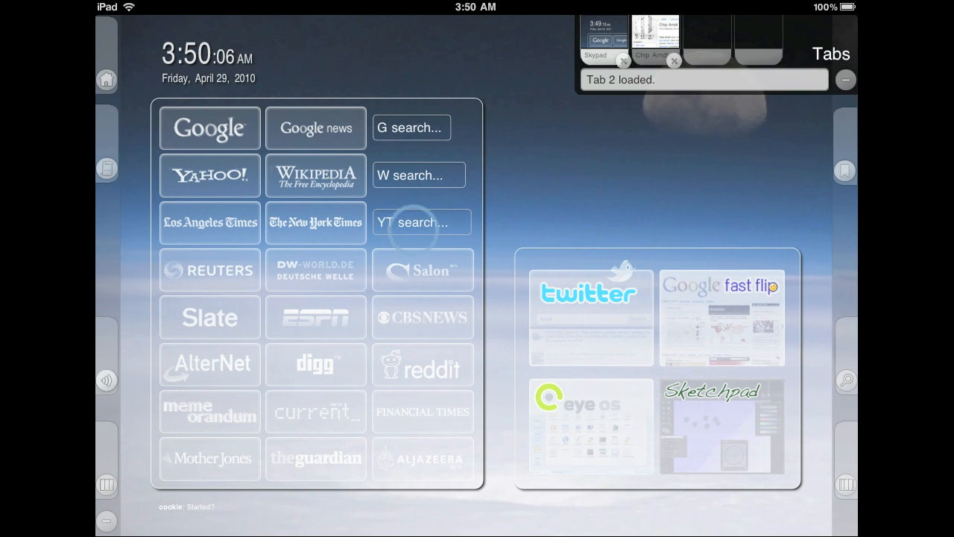
# Search YouTube for 'Marc' and play Marcus Miller's 'Power (live)' video.
pyautogui.write('Marcus miller')
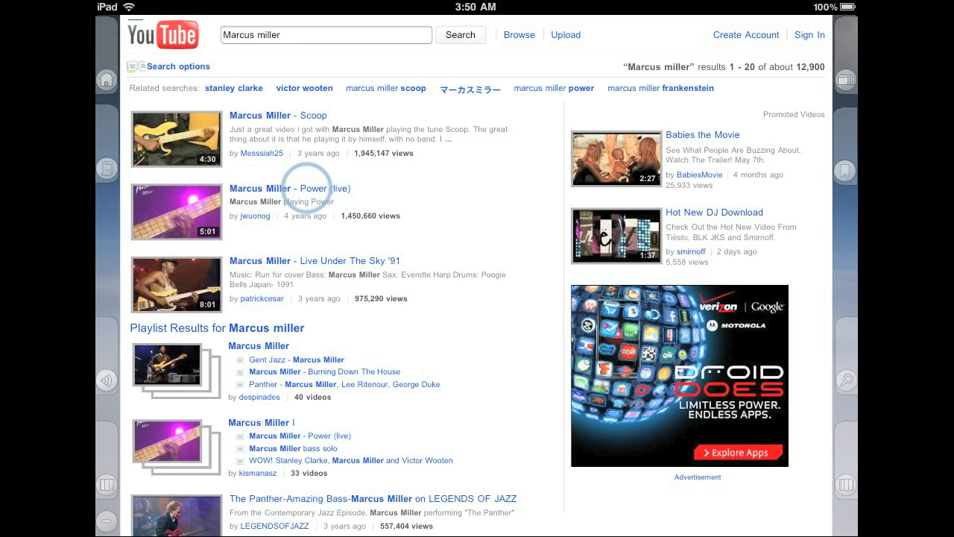
pyautogui.click(289, 188)
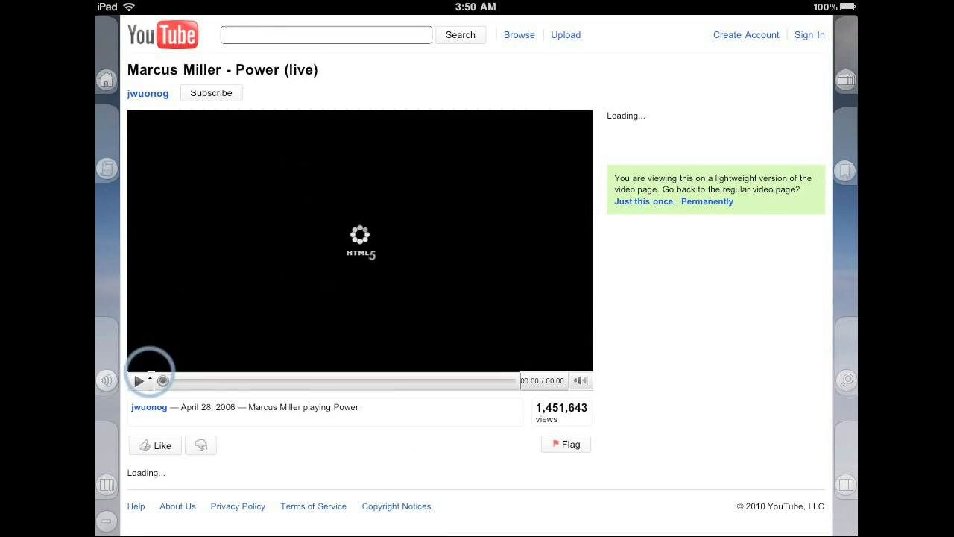
pyautogui.click(139, 381)
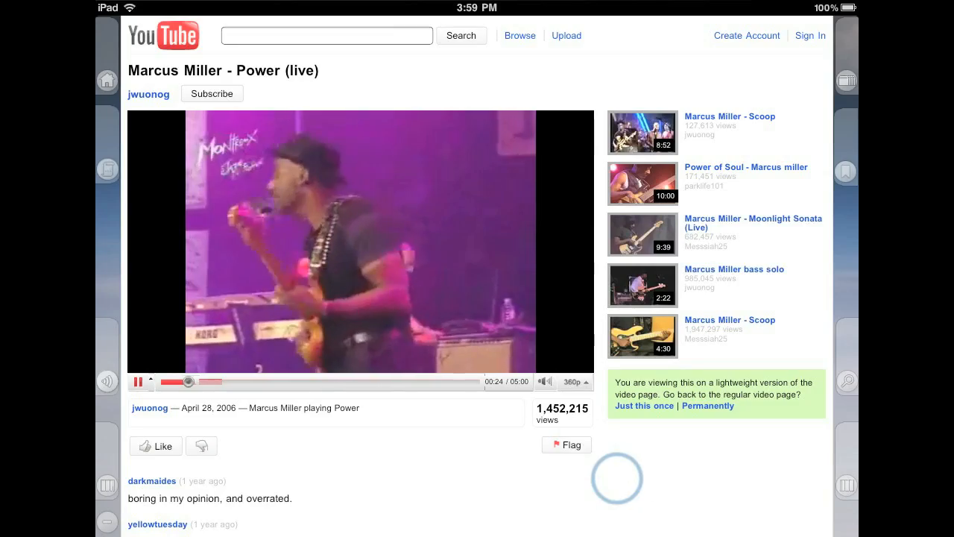
# Scroll the article, visit the playing YouTube tab, and return to the Chip Arndt article.
pyautogui.scroll(-3)
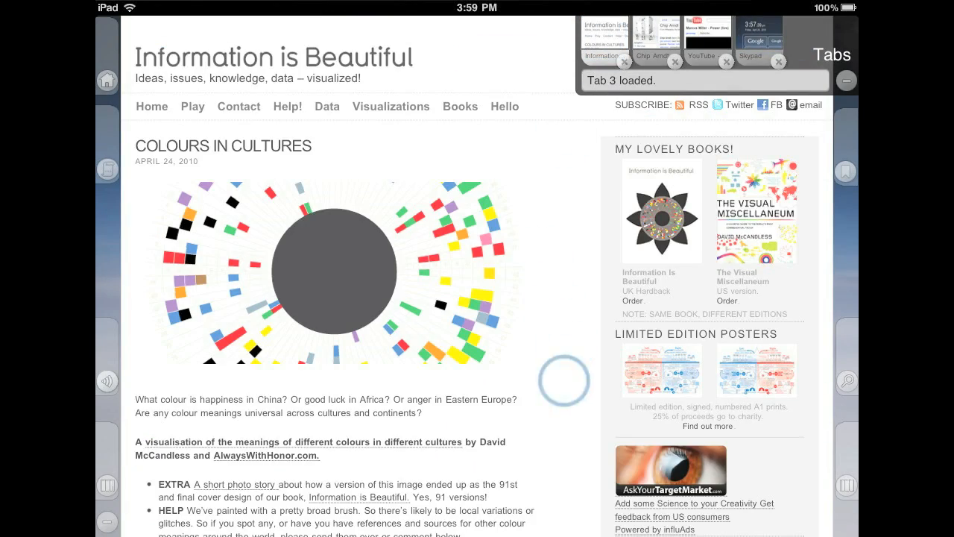
pyautogui.scroll(-3)
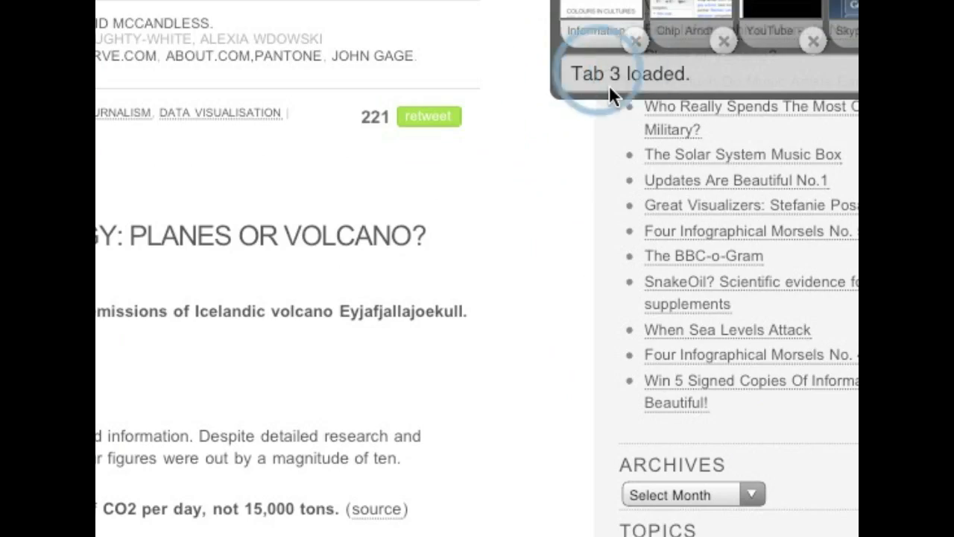
pyautogui.click(705, 34)
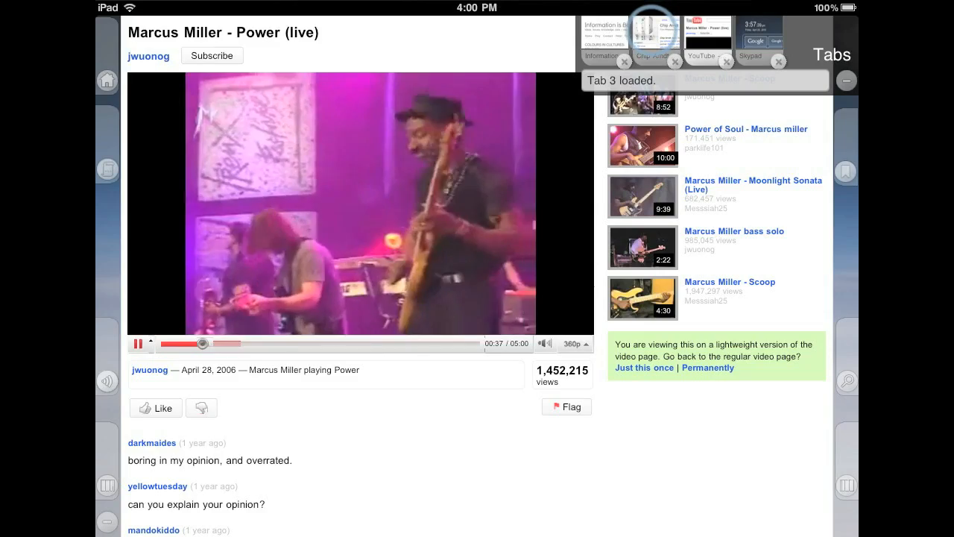
pyautogui.click(605, 35)
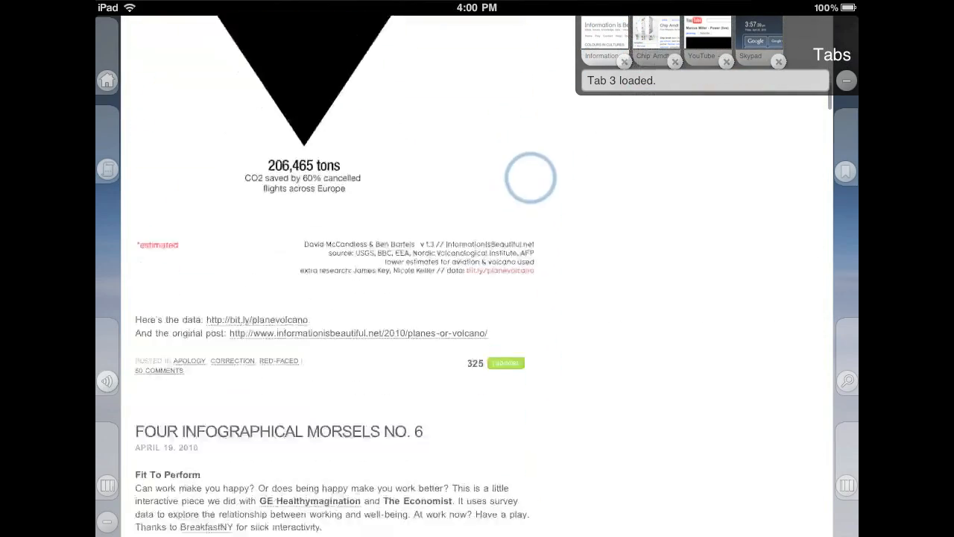
pyautogui.scroll(-3)
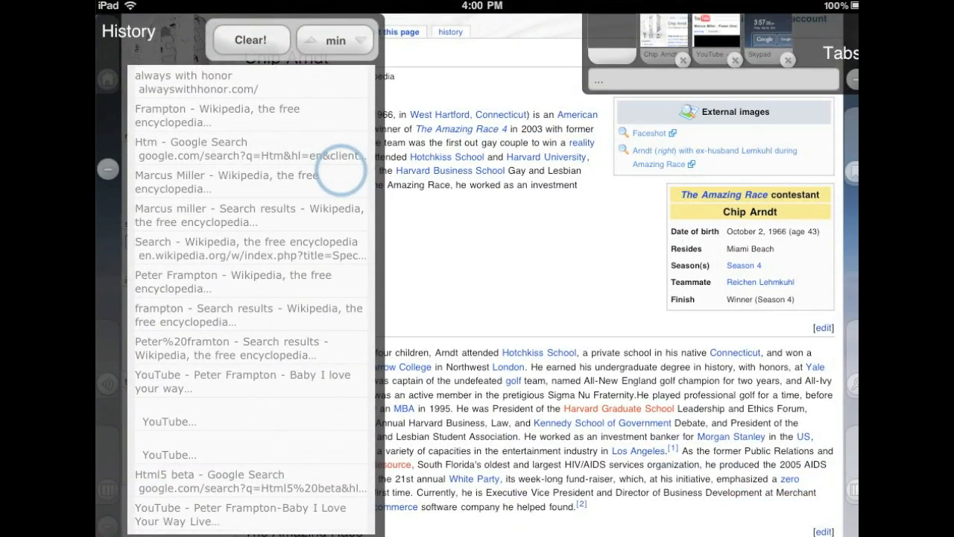
# Scroll the history list to older YouTube, Twitter and Wolfram music entries.
pyautogui.scroll(-3)
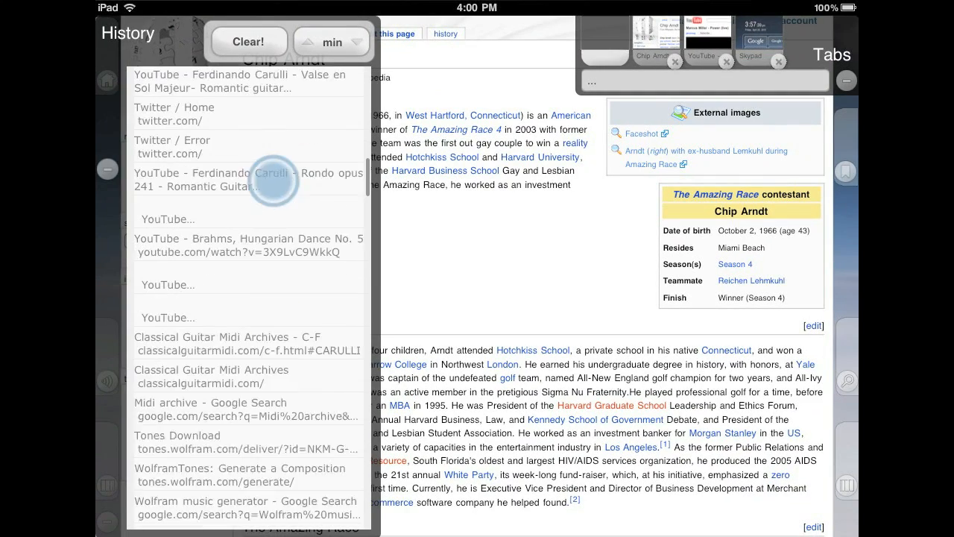